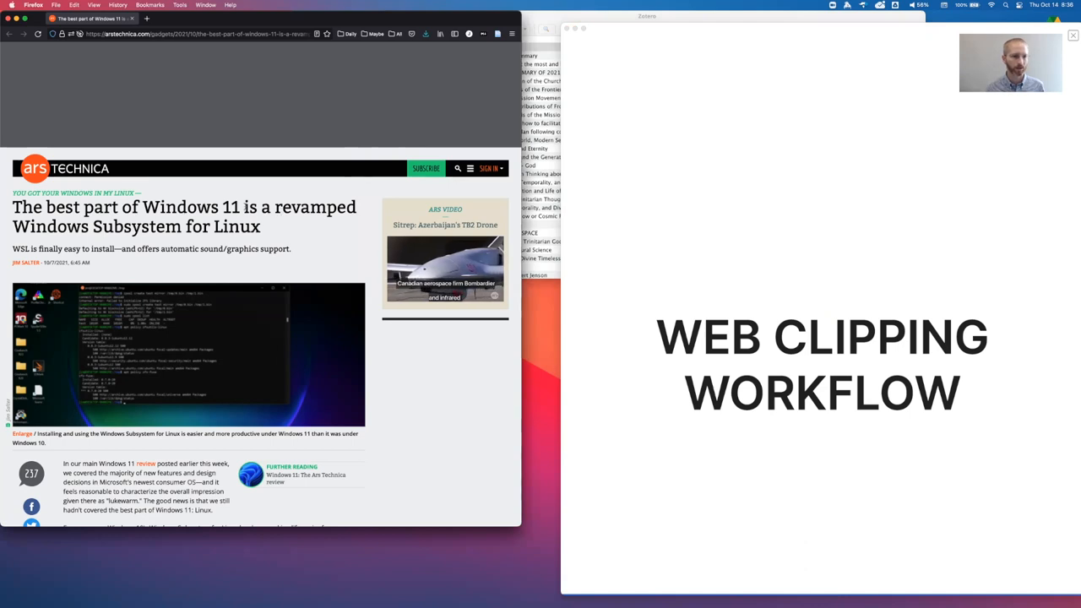
Save the Ars Technica WSL article via the Zotero connector, filed under the References collection
scroll(down, 3)
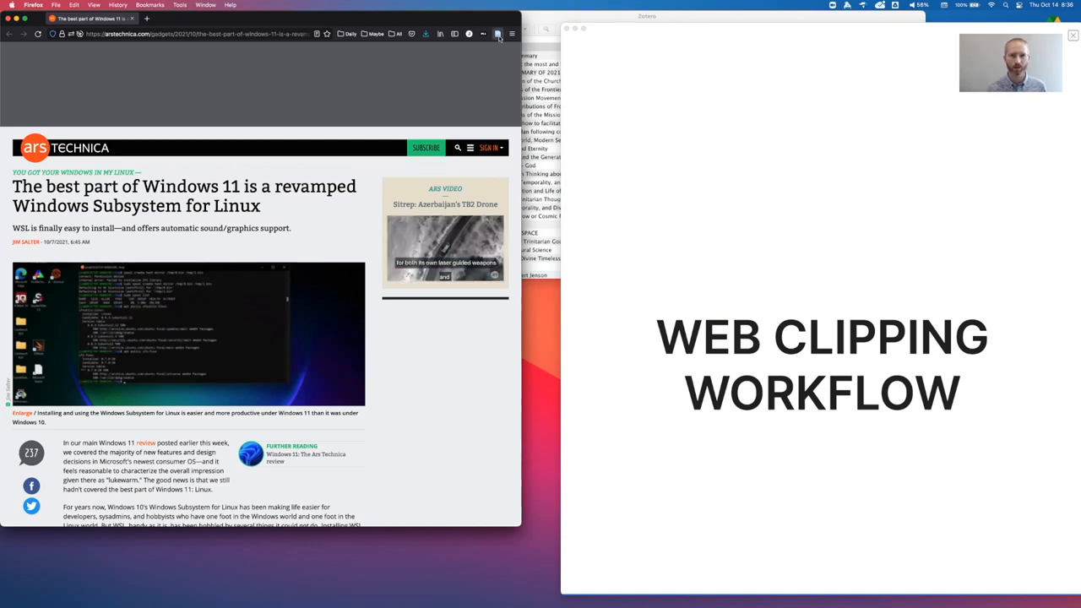
mouse_move(496, 33)
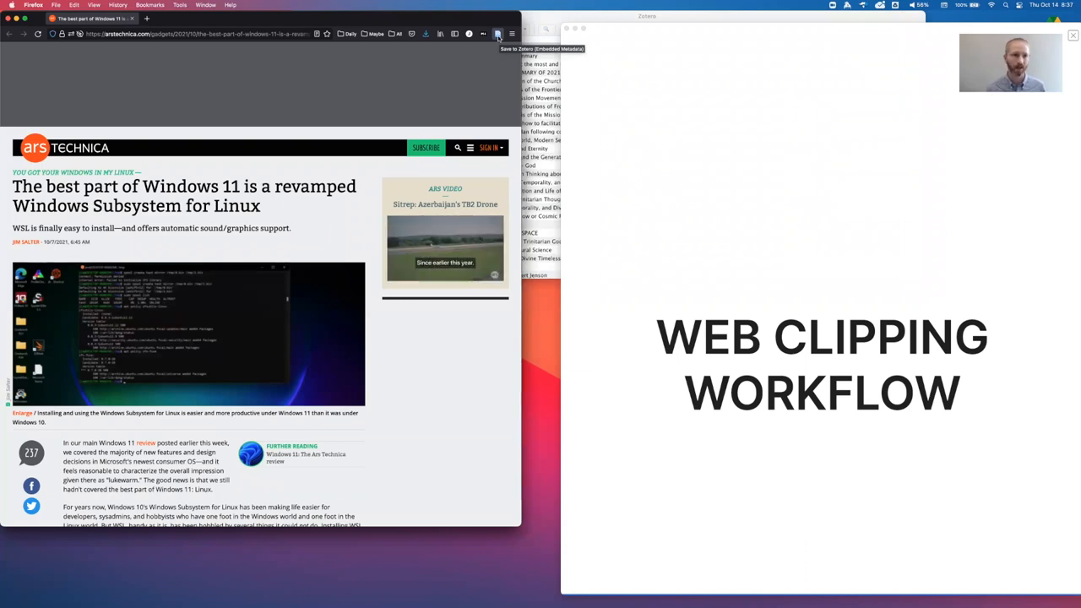
click(497, 33)
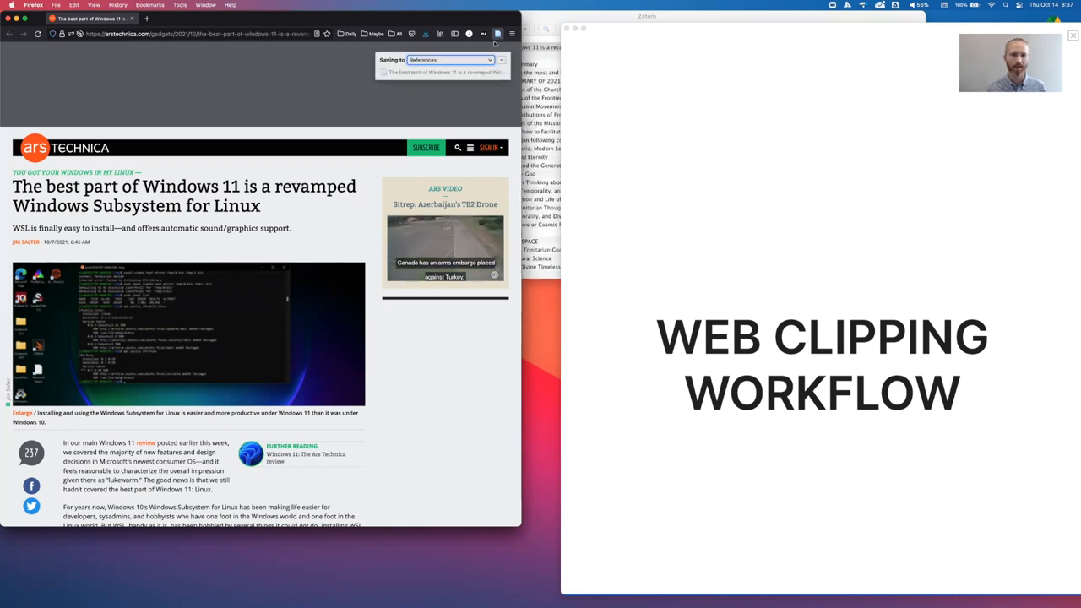
click(448, 61)
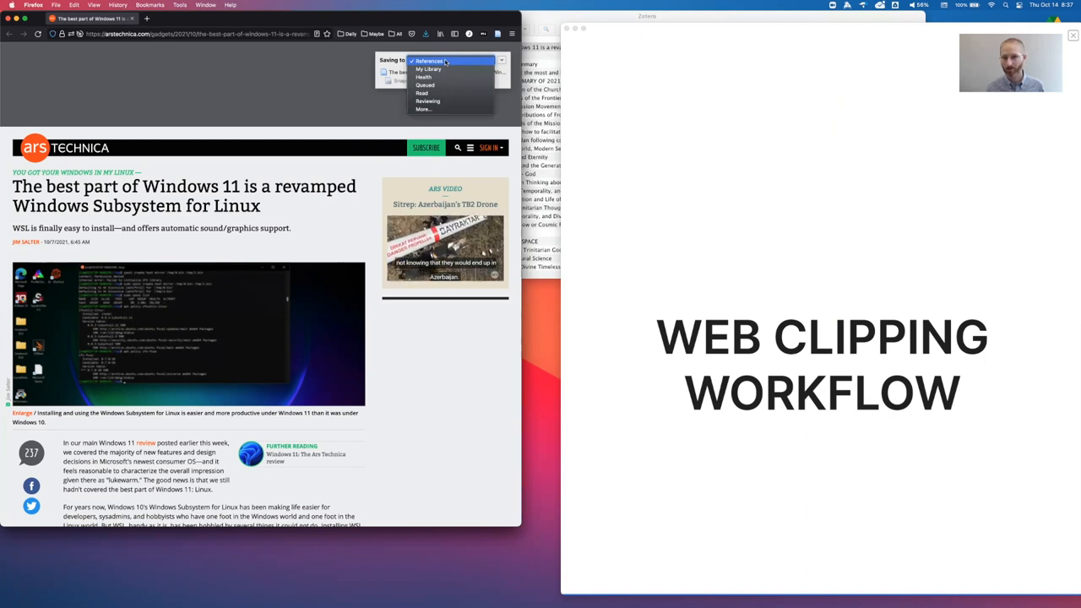
click(429, 61)
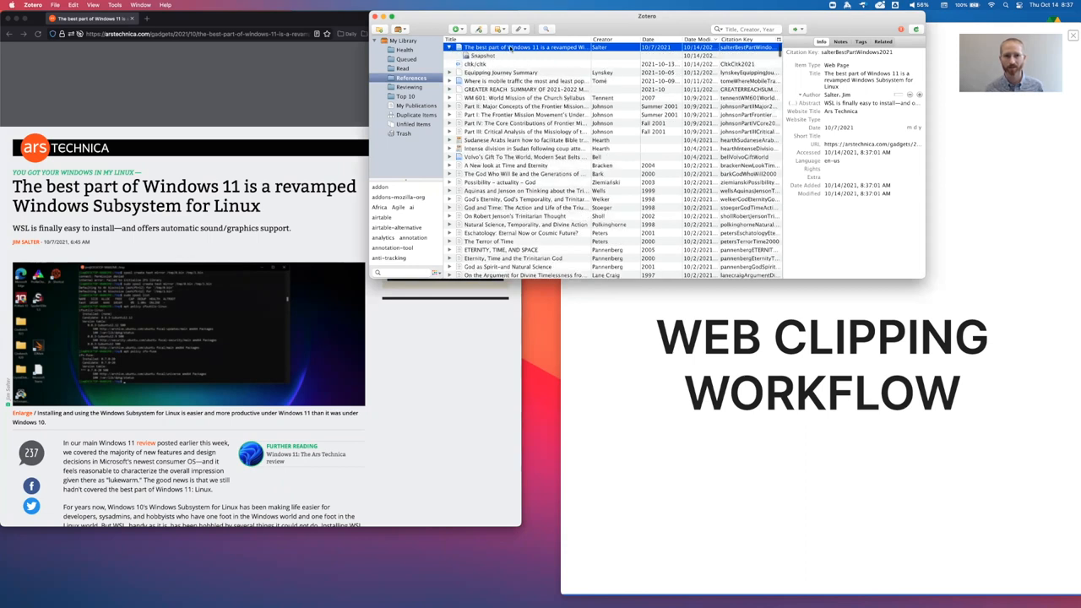
Inspect the item's Snapshot attachment, then return to the parent article's Info details
click(483, 54)
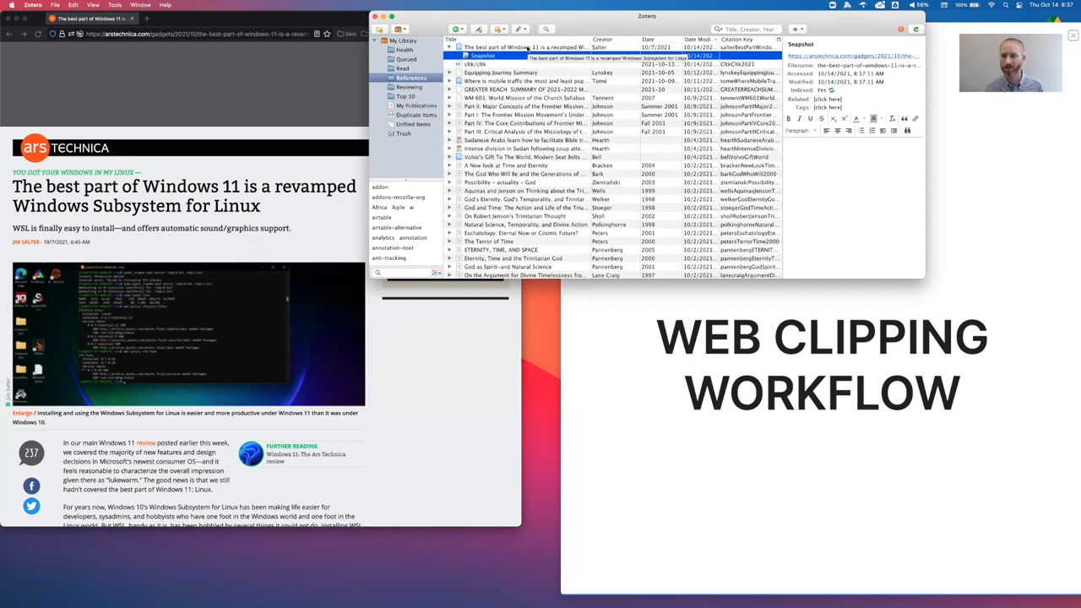
click(523, 47)
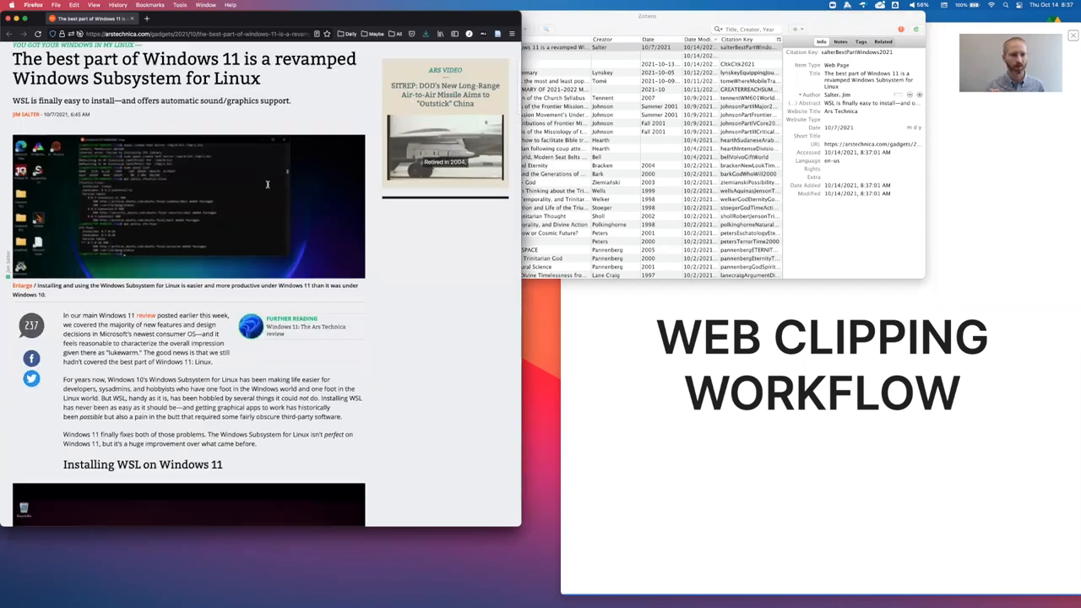
Switch the WSL article into Firefox Reader View and scroll through the cleaned-up page
scroll(down, 3)
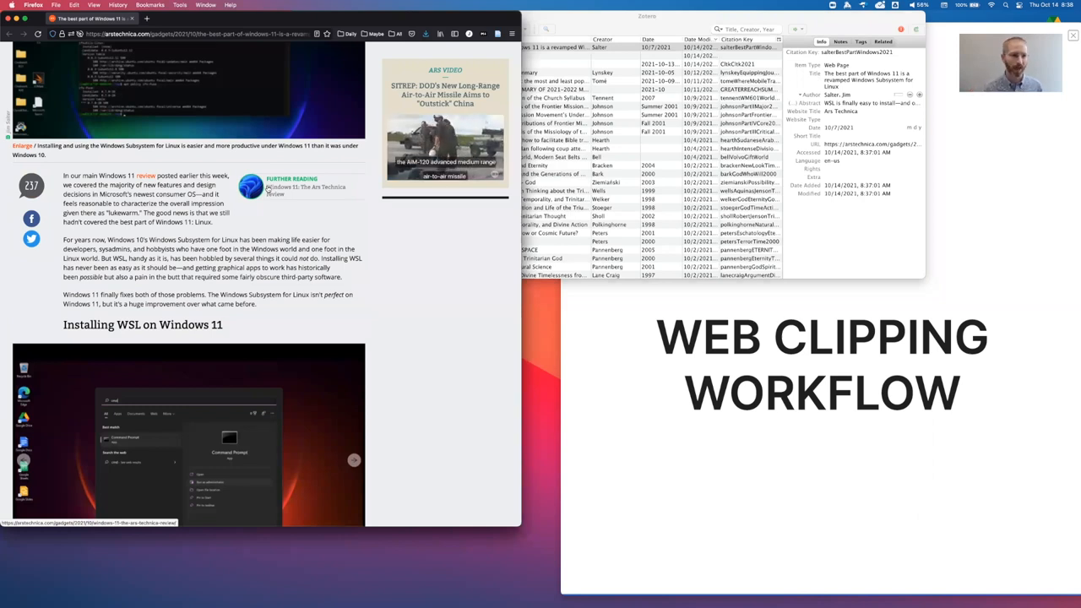
scroll(down, 3)
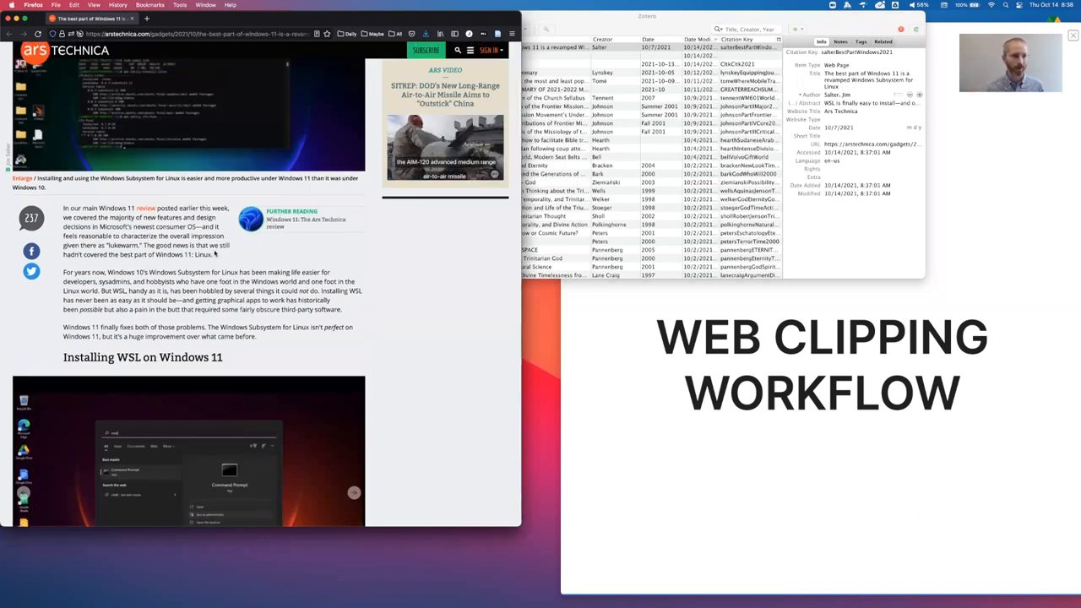
scroll(up, 3)
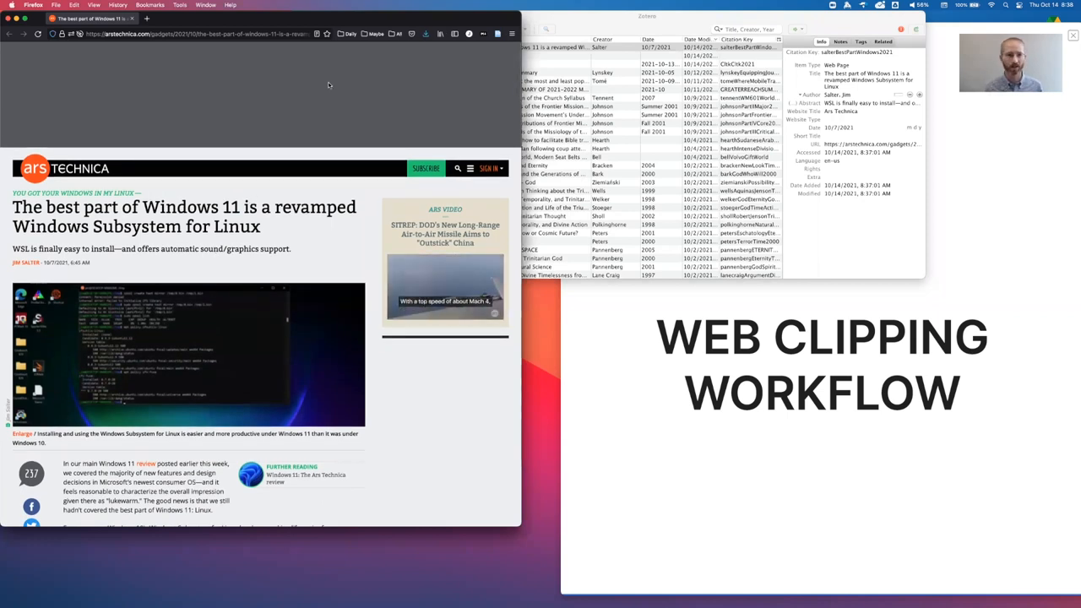
mouse_move(317, 34)
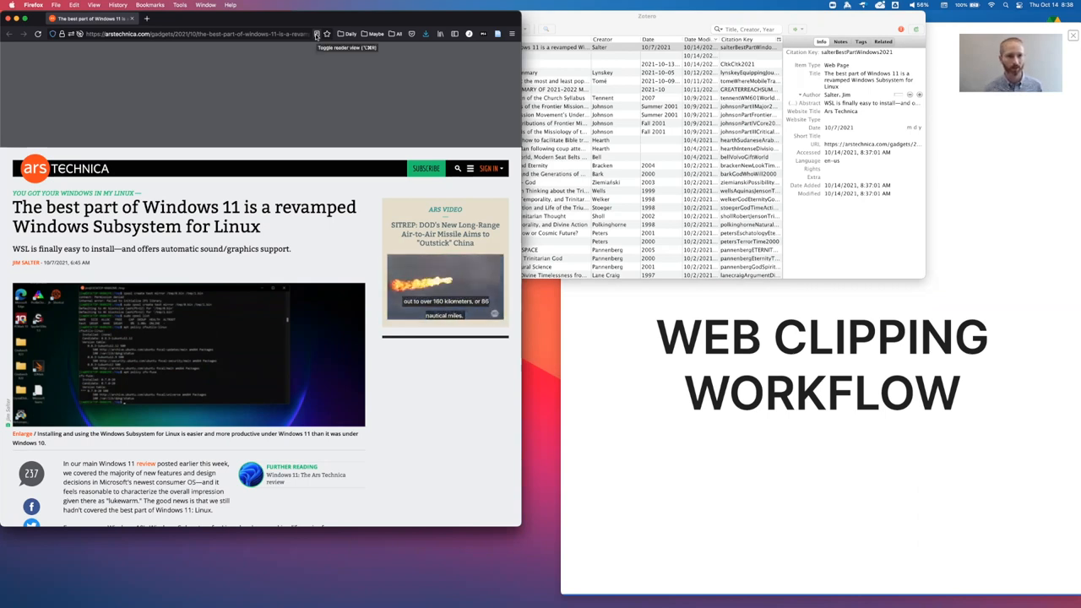
click(318, 34)
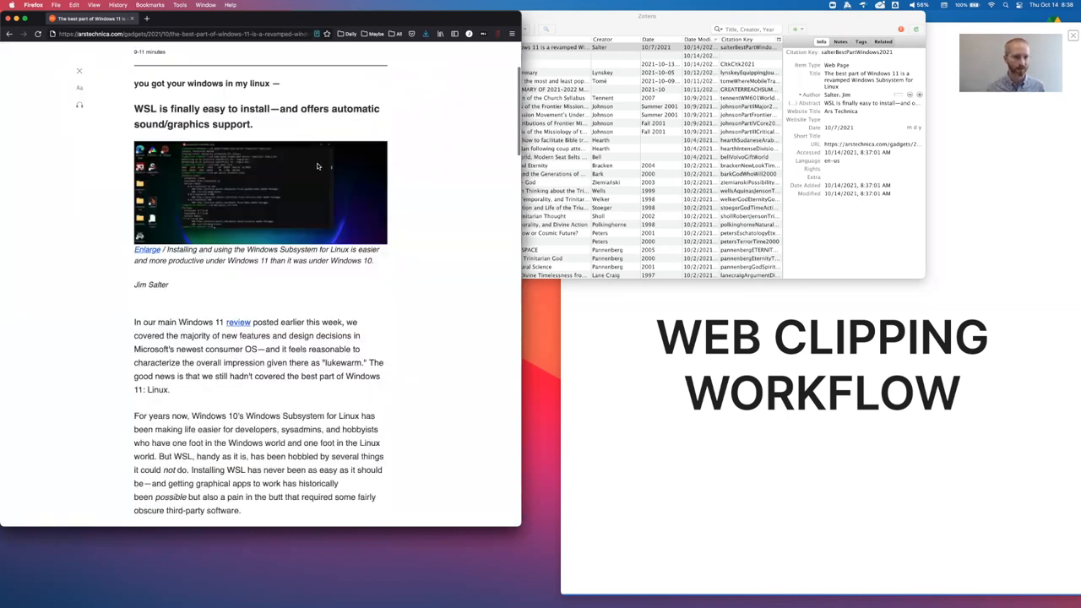
scroll(down, 3)
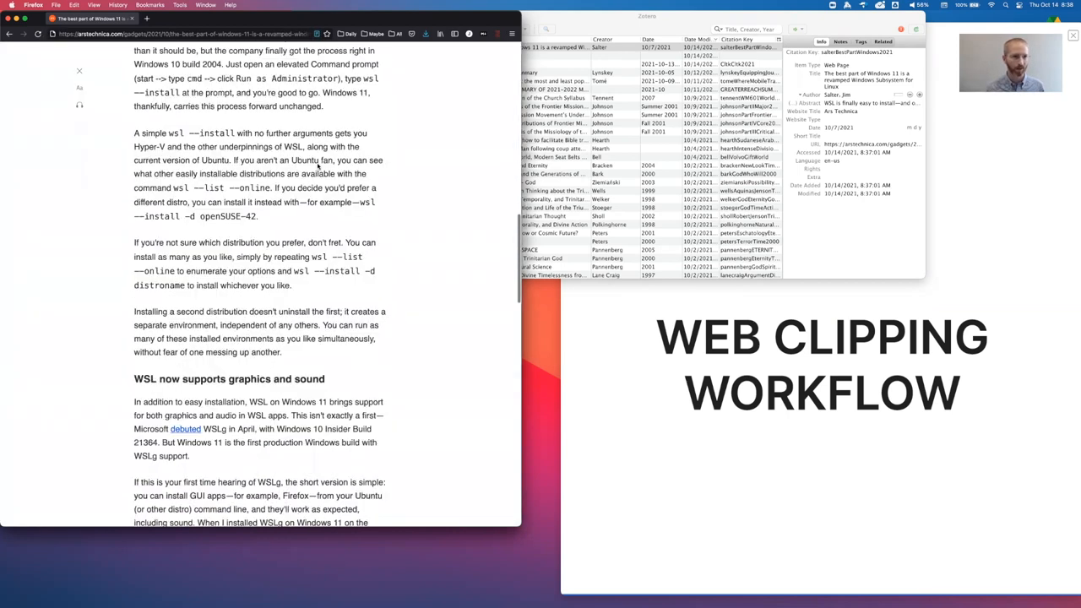
scroll(down, 3)
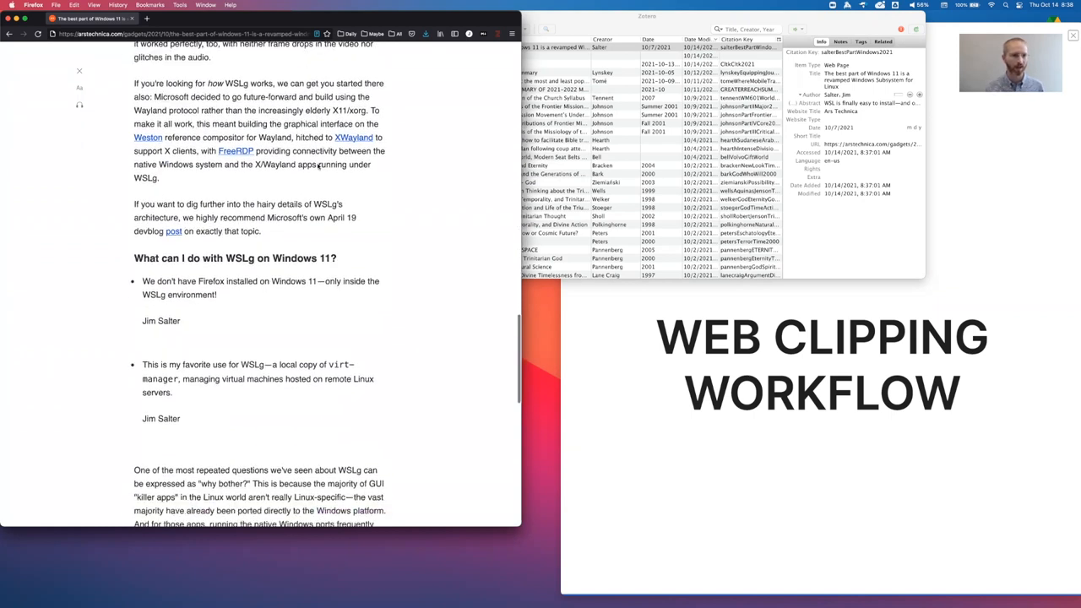
scroll(down, 3)
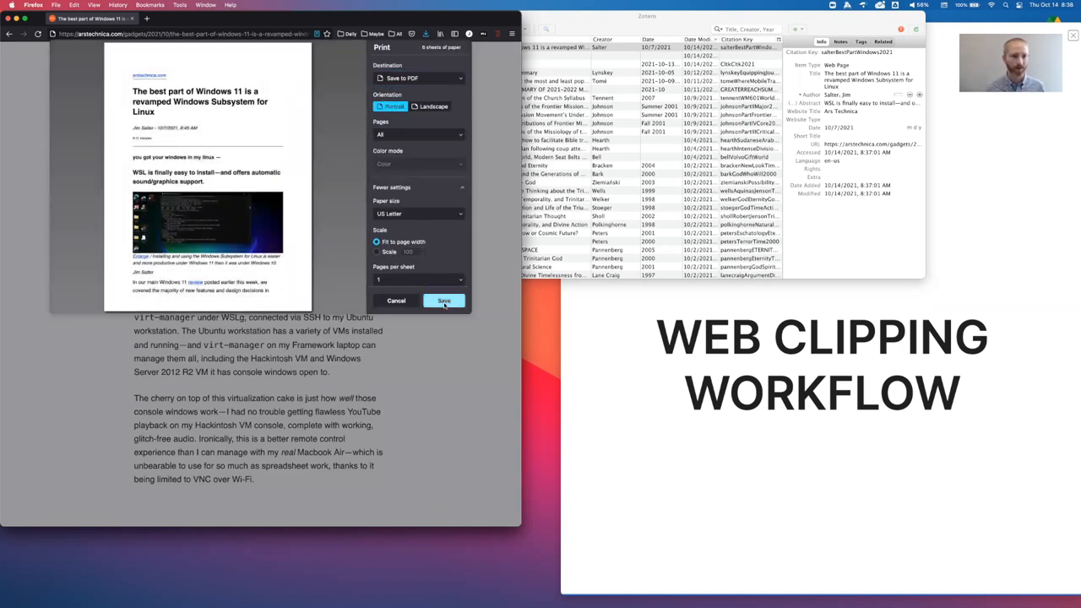
Print the reader-view article to PDF into the chosen folder, then return to the Zotero library
click(442, 300)
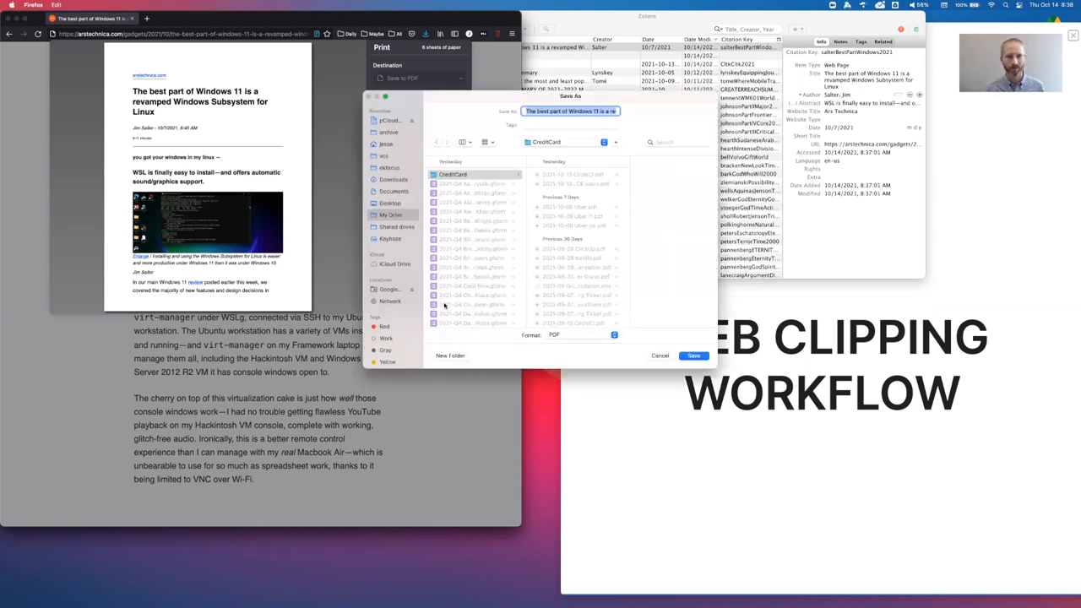
click(394, 179)
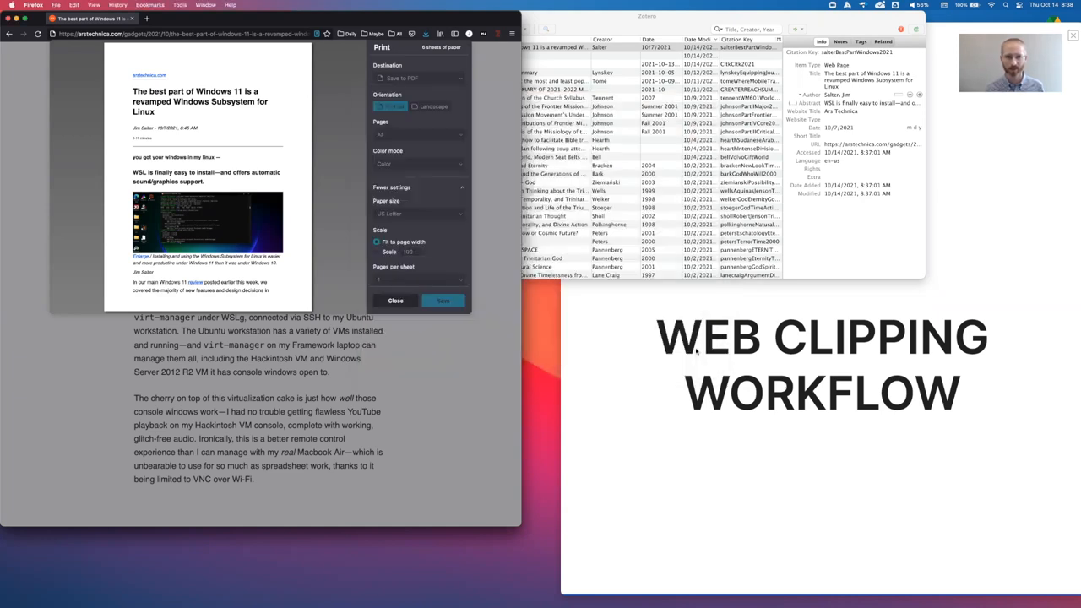
click(442, 301)
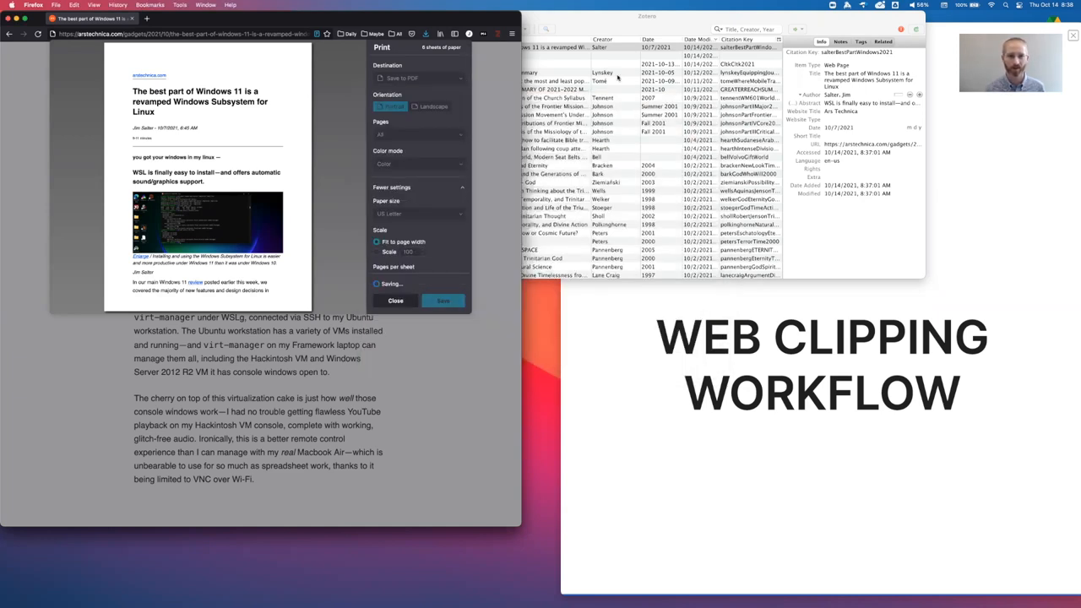
click(395, 300)
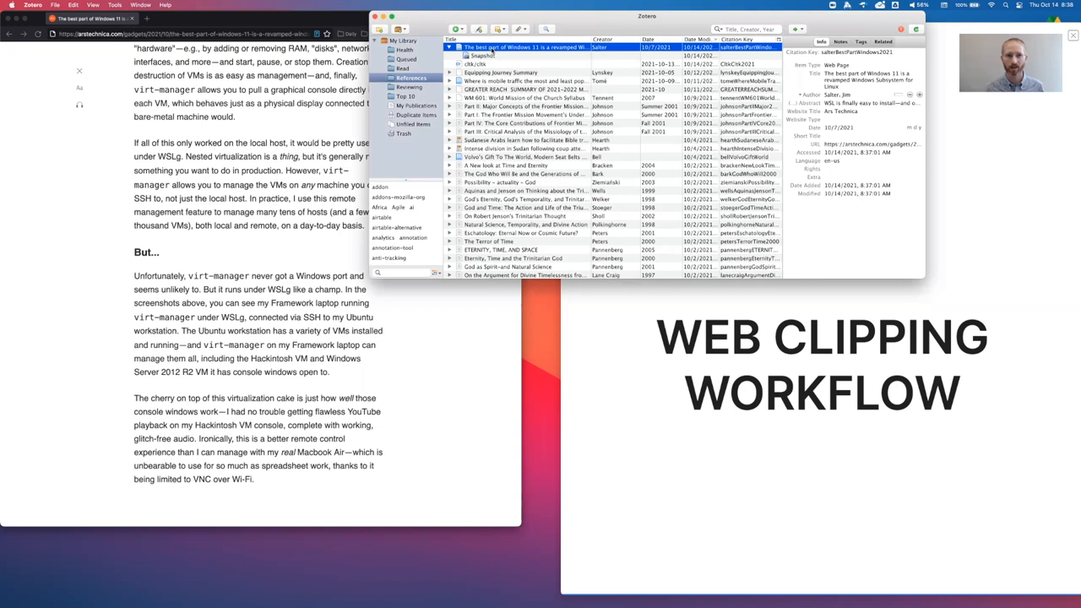
Attach the newly saved PDF to the article item via ZotFile Attach New File, renamed after the citation
right_click(524, 47)
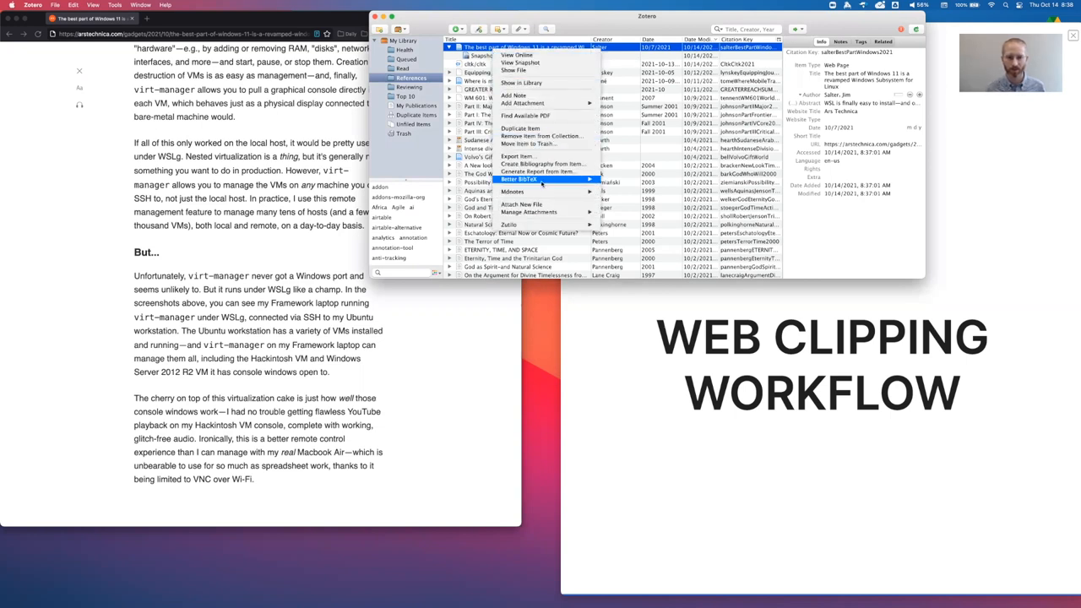
mouse_move(527, 213)
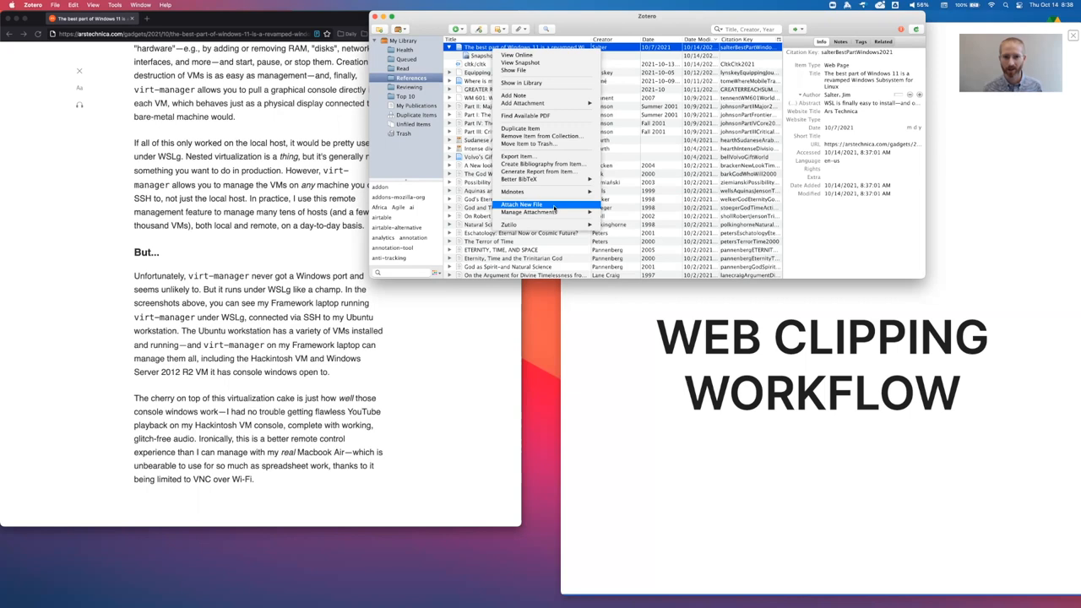
click(520, 204)
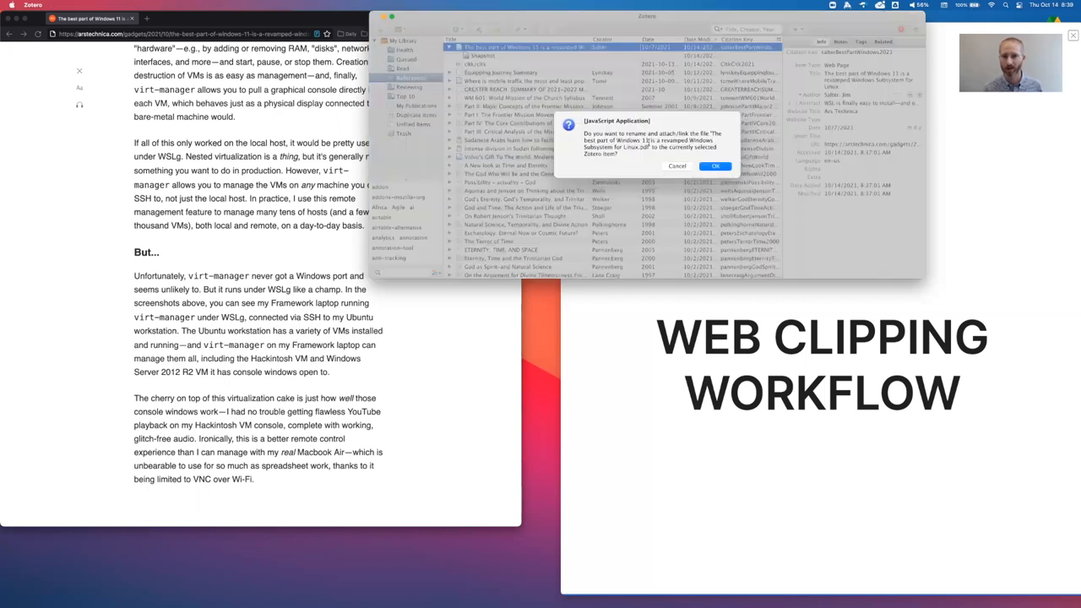
mouse_move(713, 132)
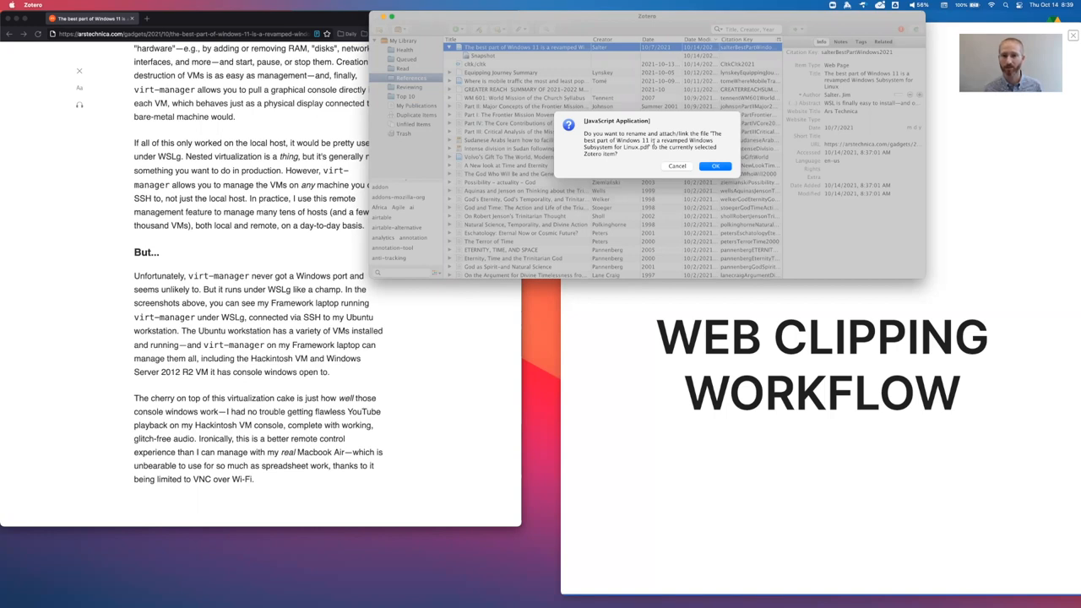
click(715, 162)
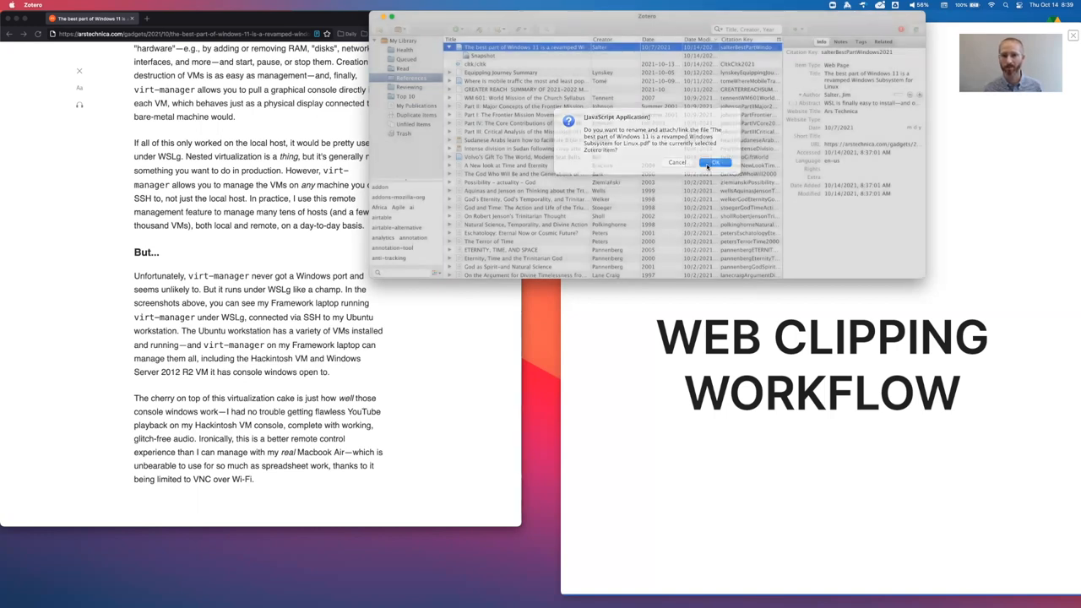
click(714, 162)
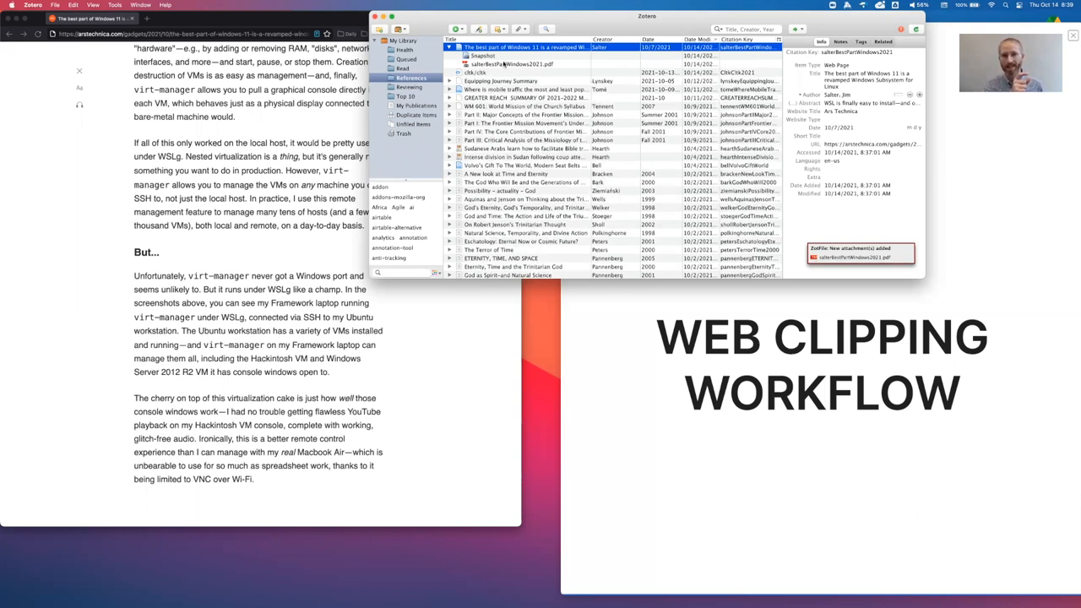
click(510, 64)
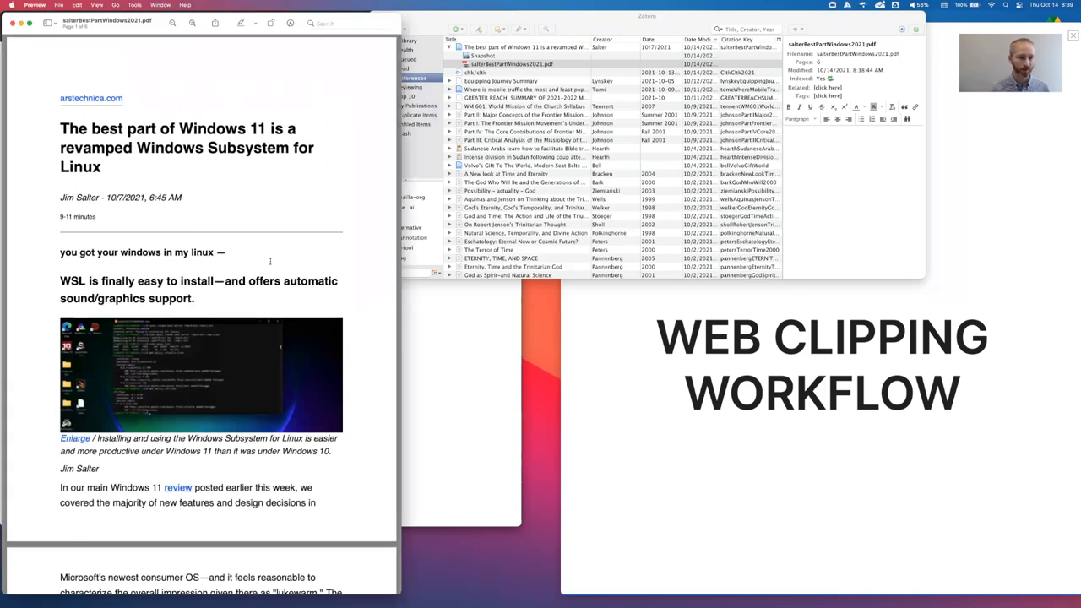
Highlight the 'Windows 11 finally fixes both of those problems' sentence in the PDF in Preview
scroll(down, 3)
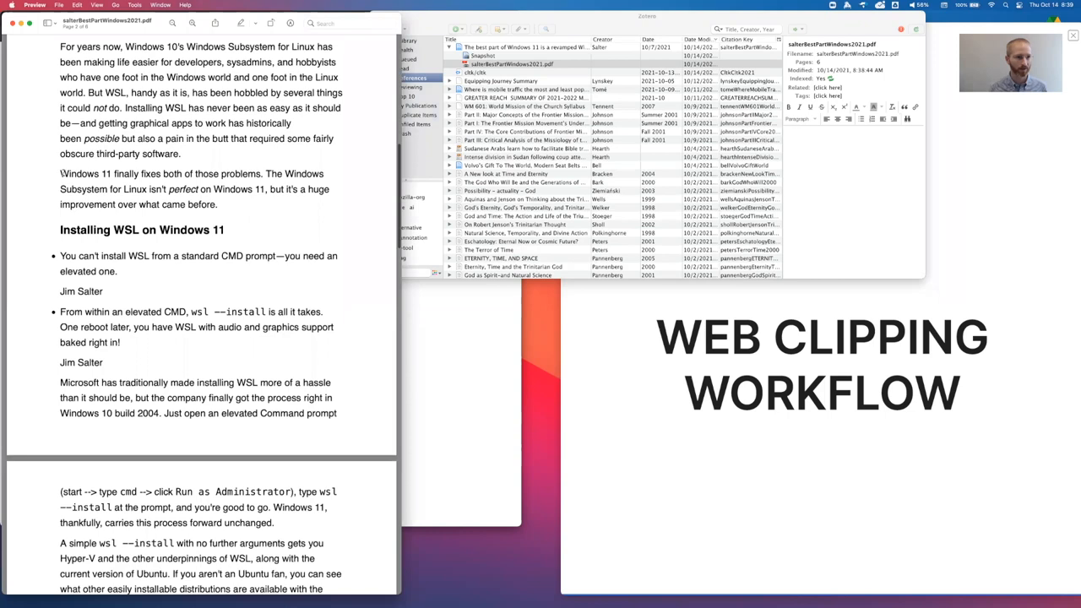
drag(59, 174, 216, 202)
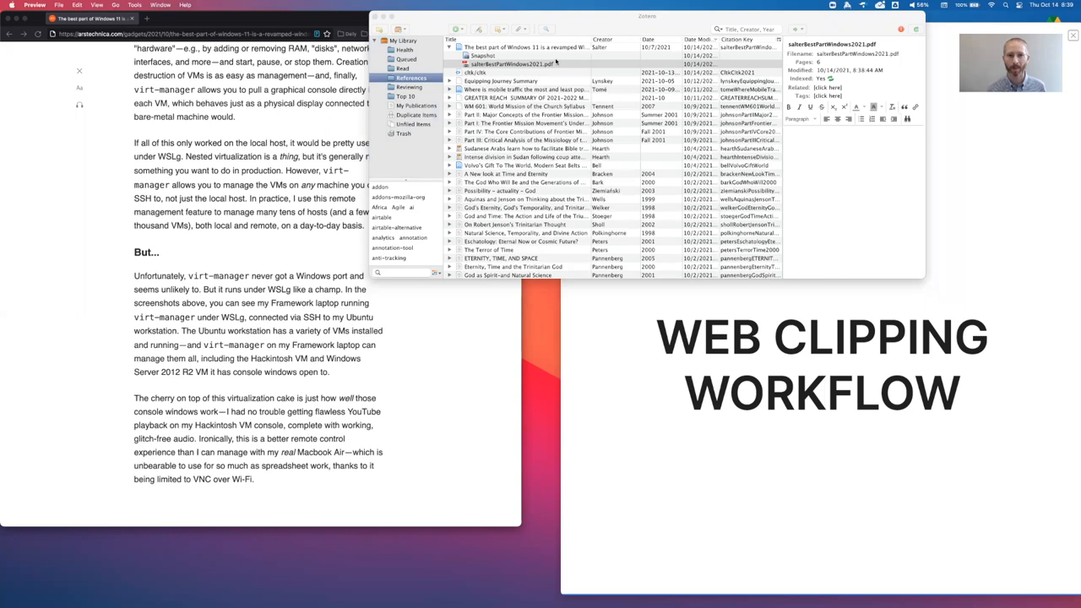
Run Manage Attachments > Extract Annotations on the PDF to create an Extracted Annotations note
click(515, 64)
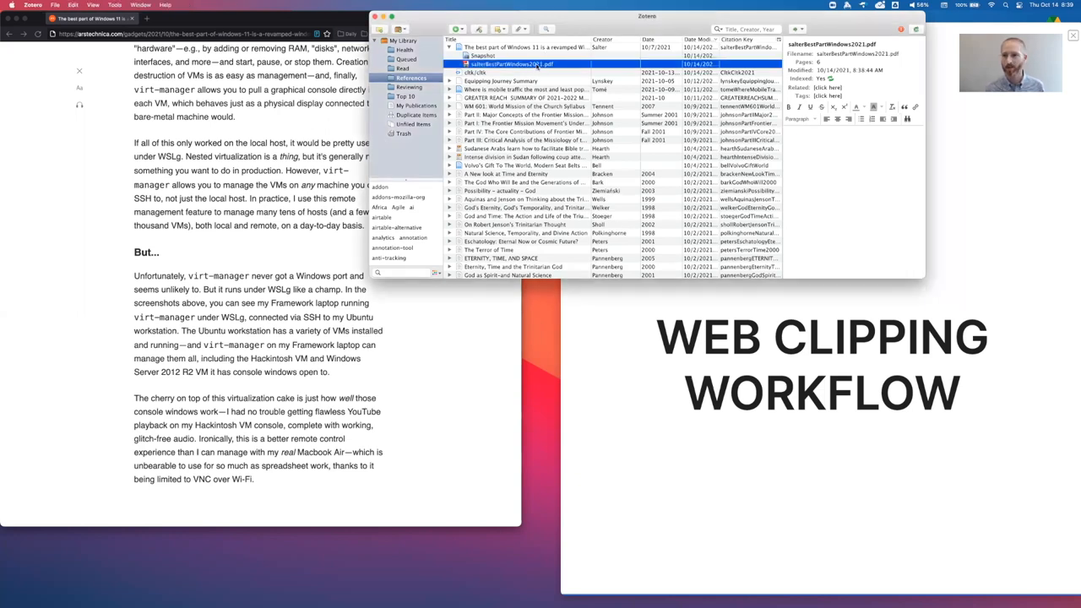
right_click(510, 64)
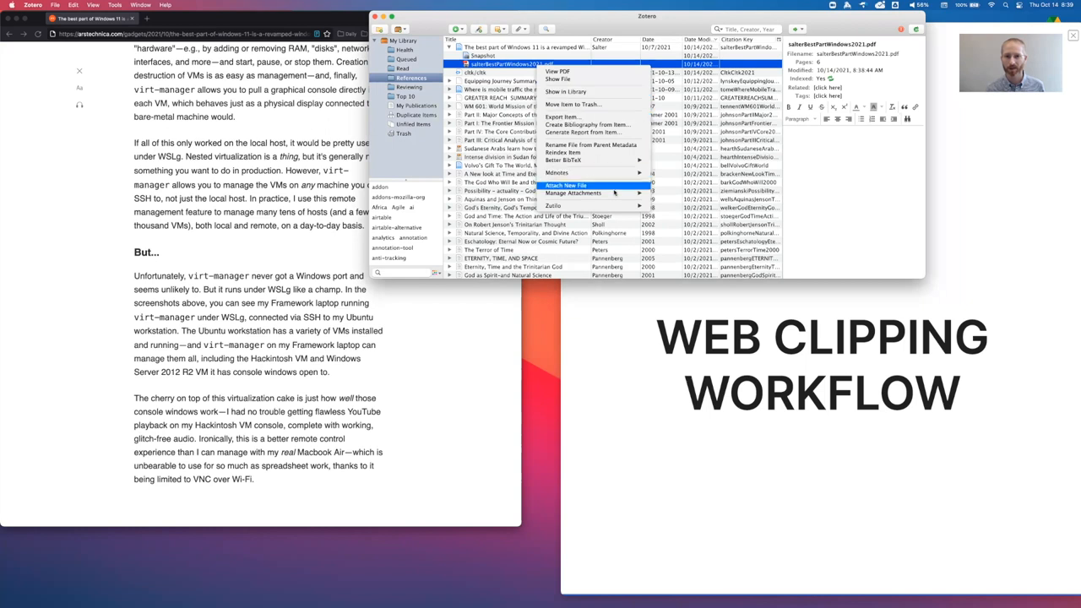
mouse_move(574, 193)
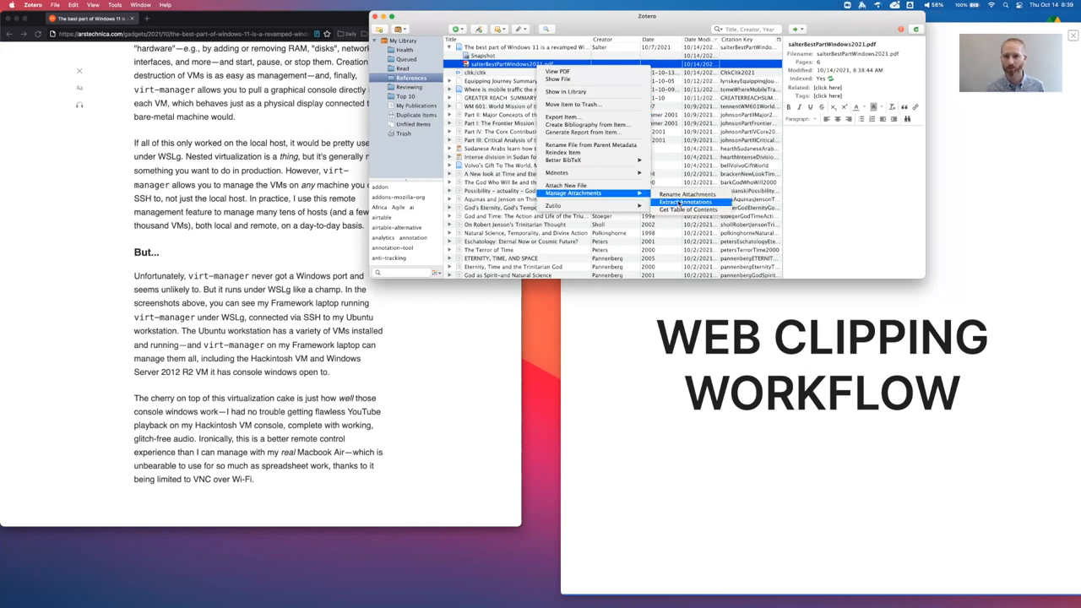
click(688, 201)
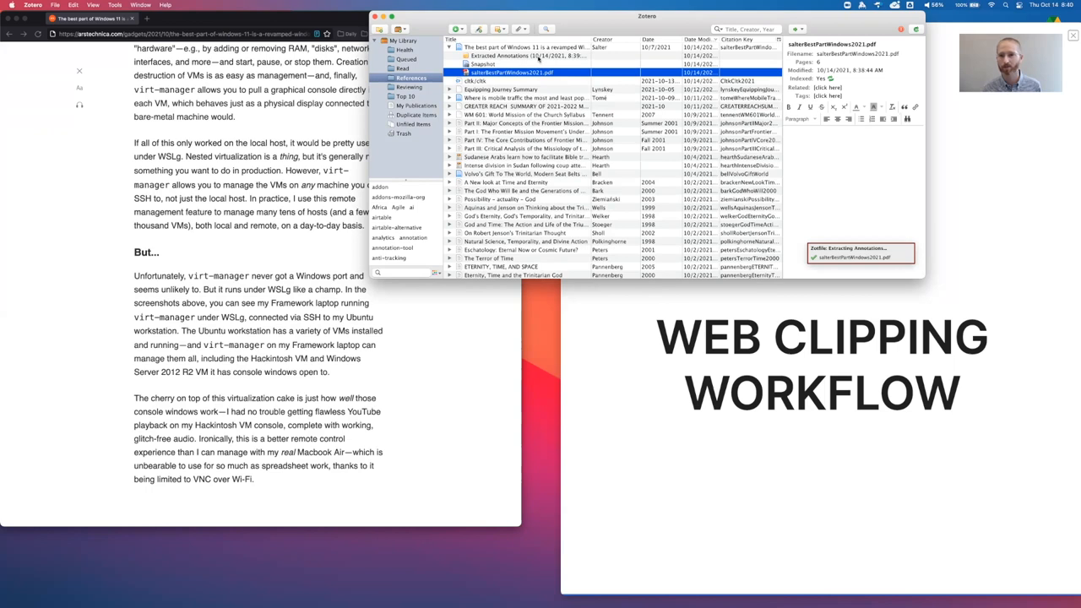
View the Extracted Annotations note with the highlighted Windows 11 passage and its page citation
click(523, 54)
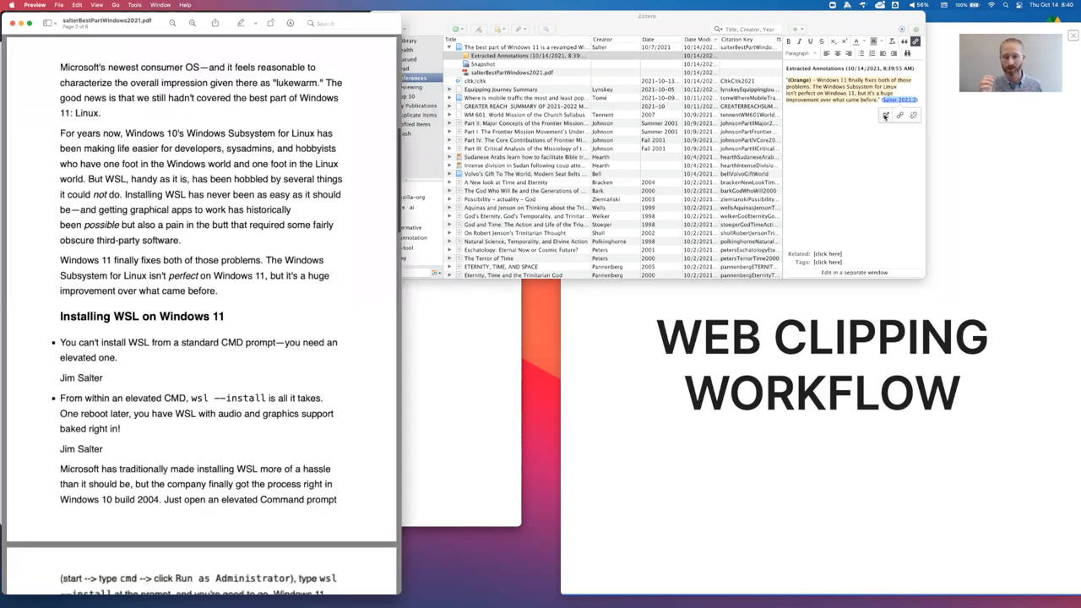
drag(61, 261, 218, 291)
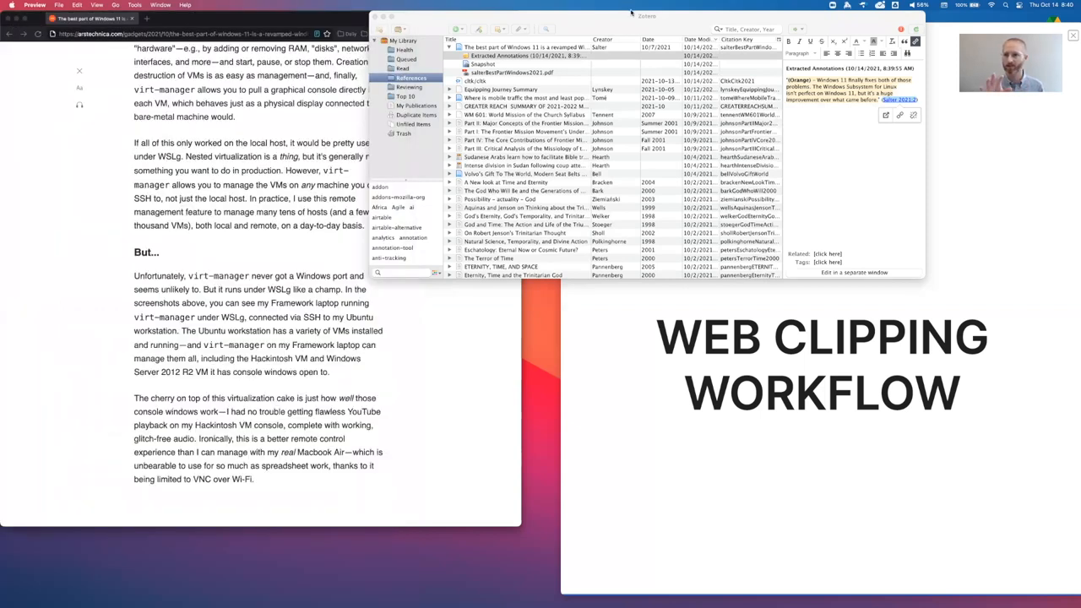
mouse_move(1003, 145)
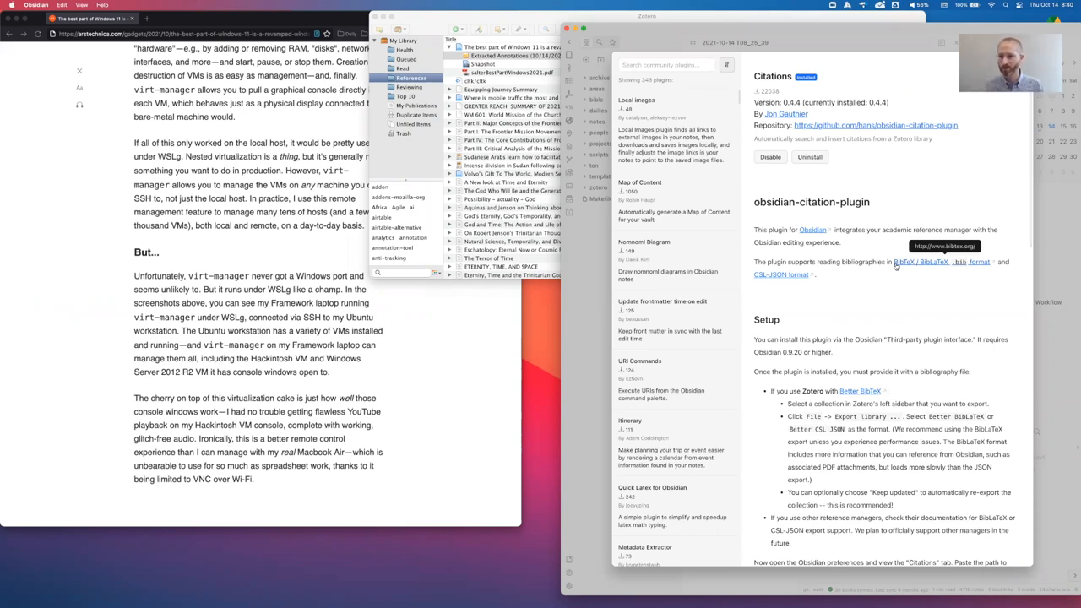
mouse_move(918, 172)
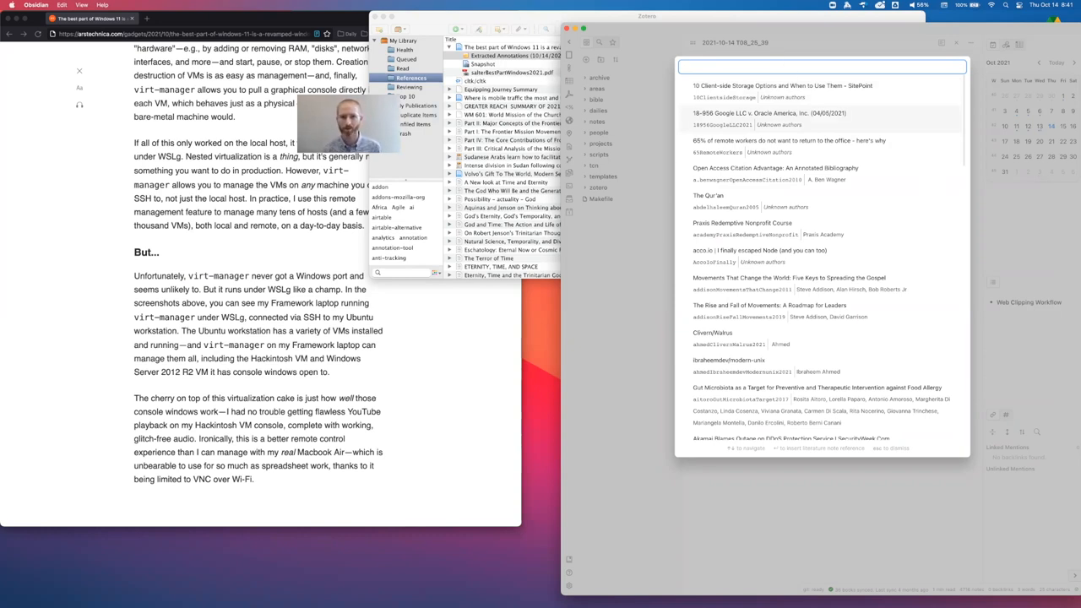
Insert a literature note link to the Salter WSL article by searching 'best part of windows', then return to Zotero
text(be)
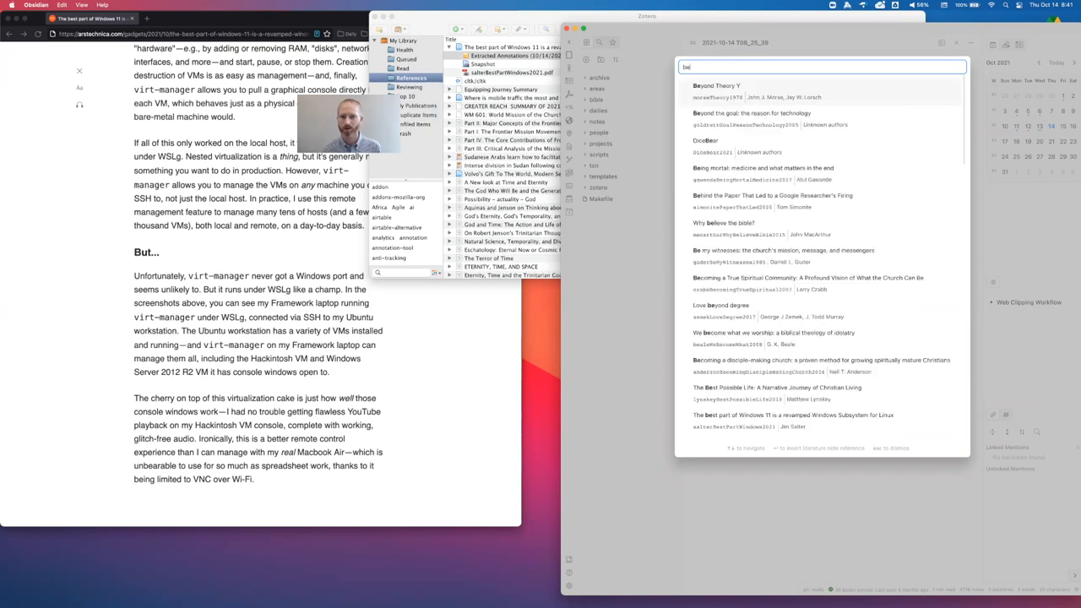
text(best part of windows)
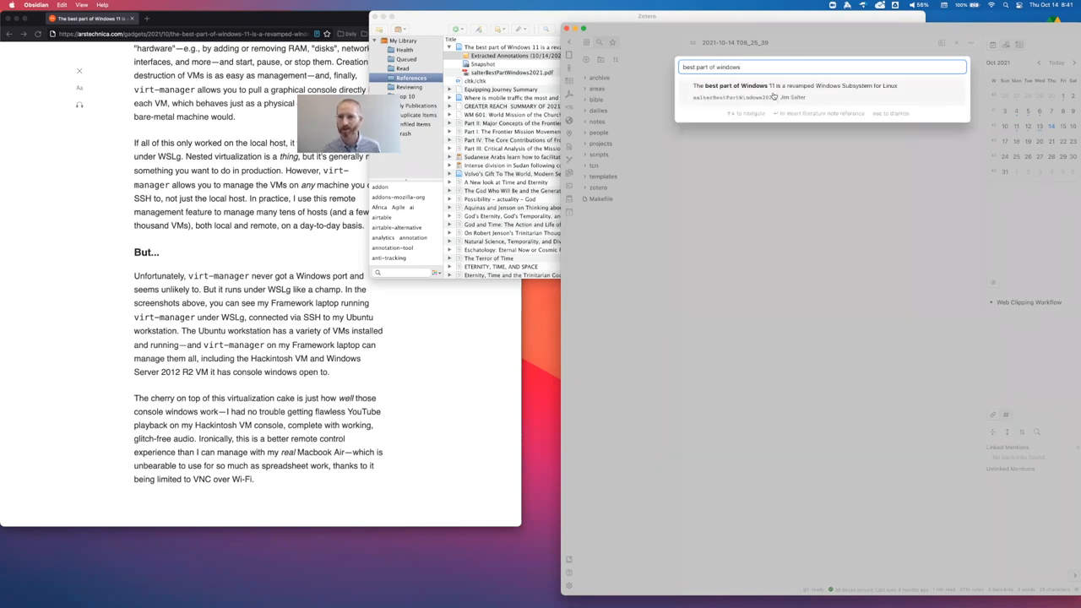
click(777, 84)
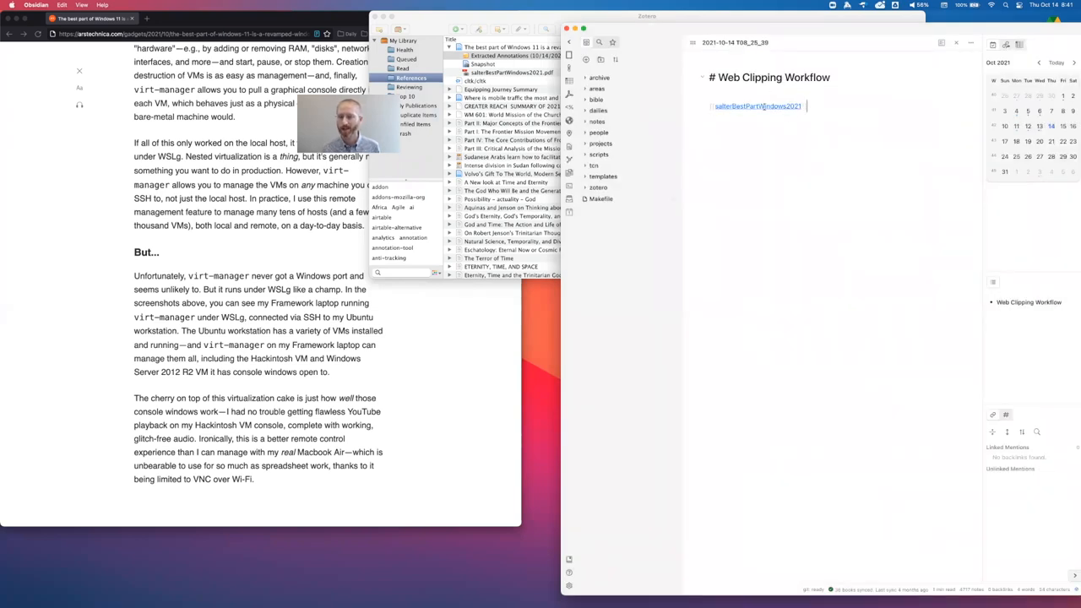
mouse_move(689, 44)
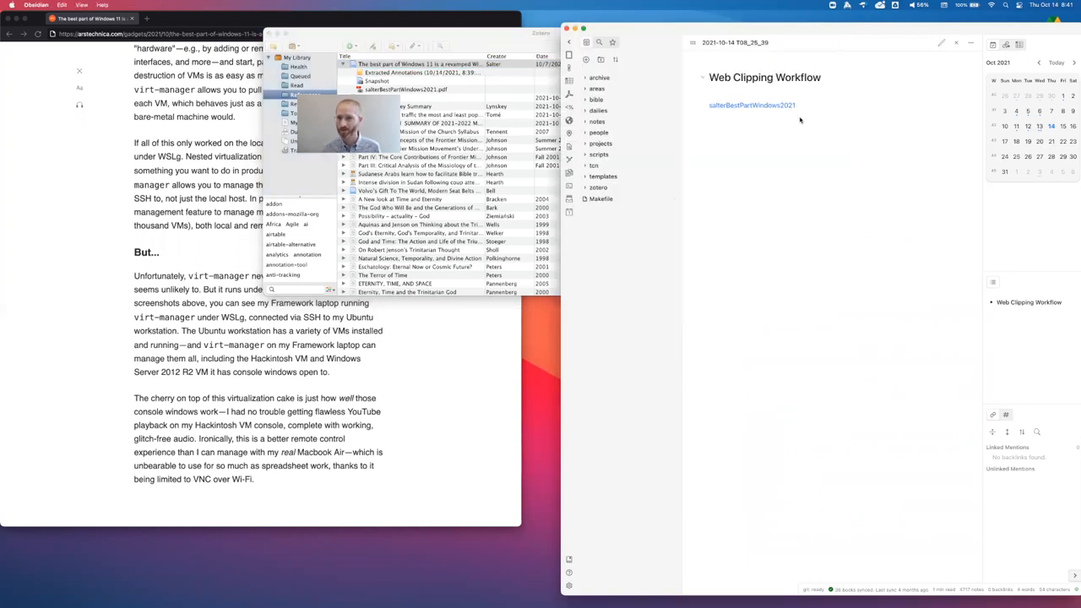
mouse_move(751, 105)
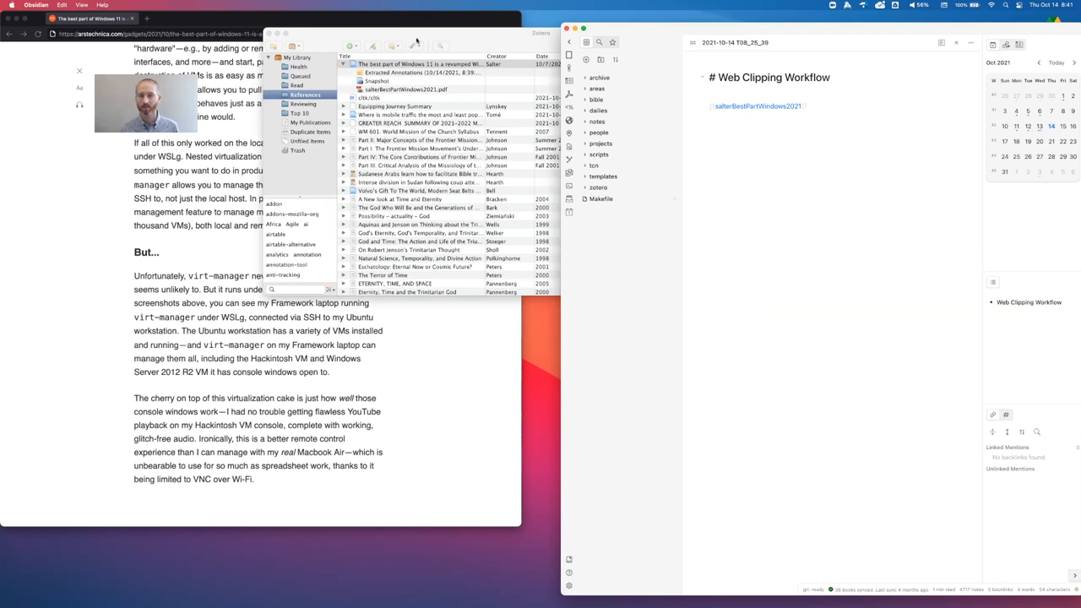
click(422, 64)
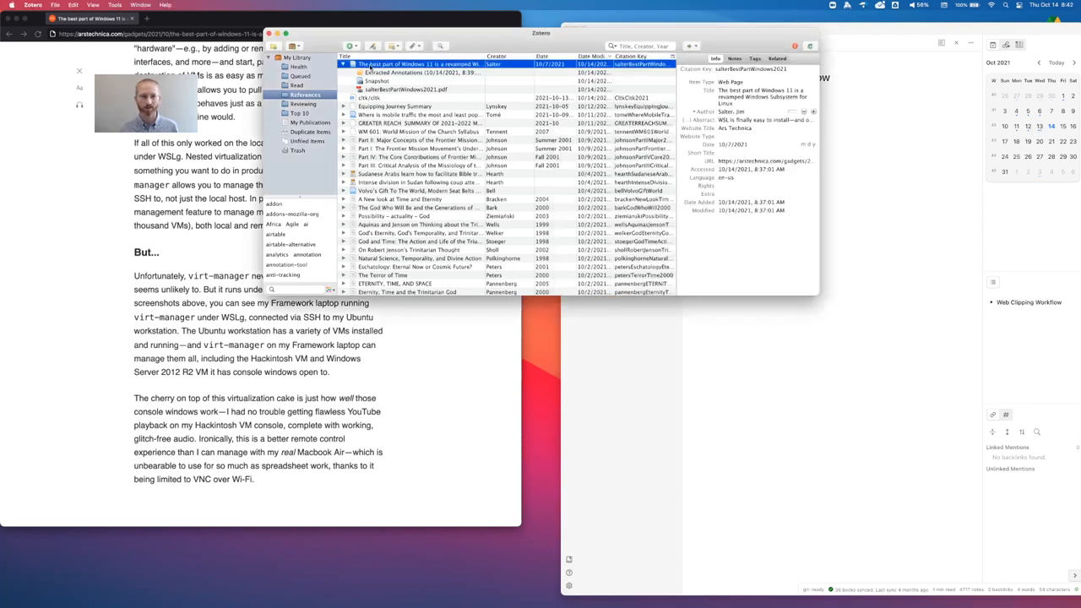
Create an Mdnotes full export note for the article and save it into the vault's notes folder
right_click(413, 64)
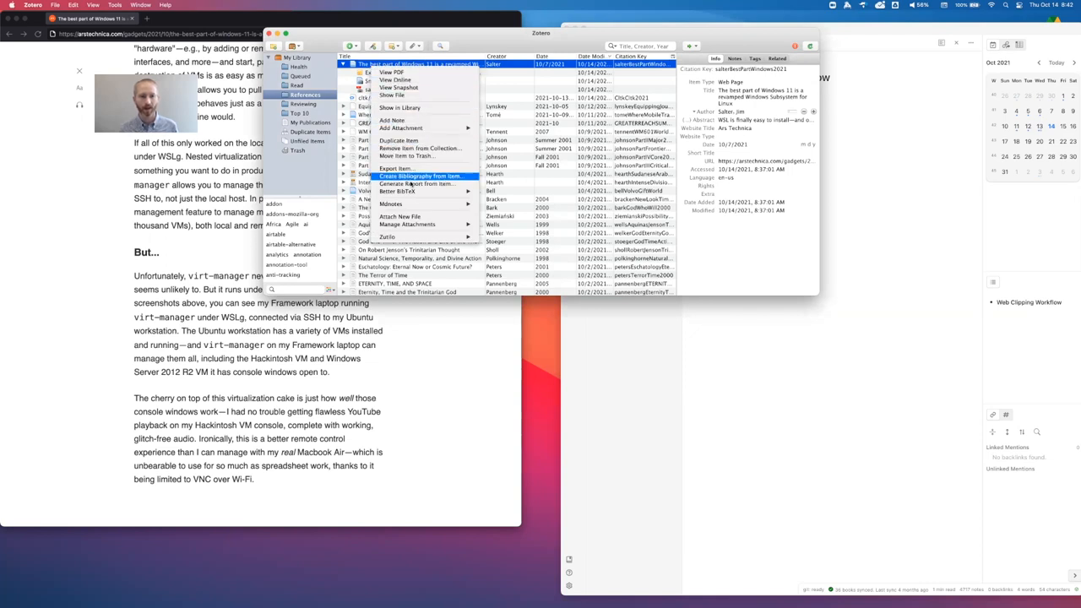
mouse_move(390, 203)
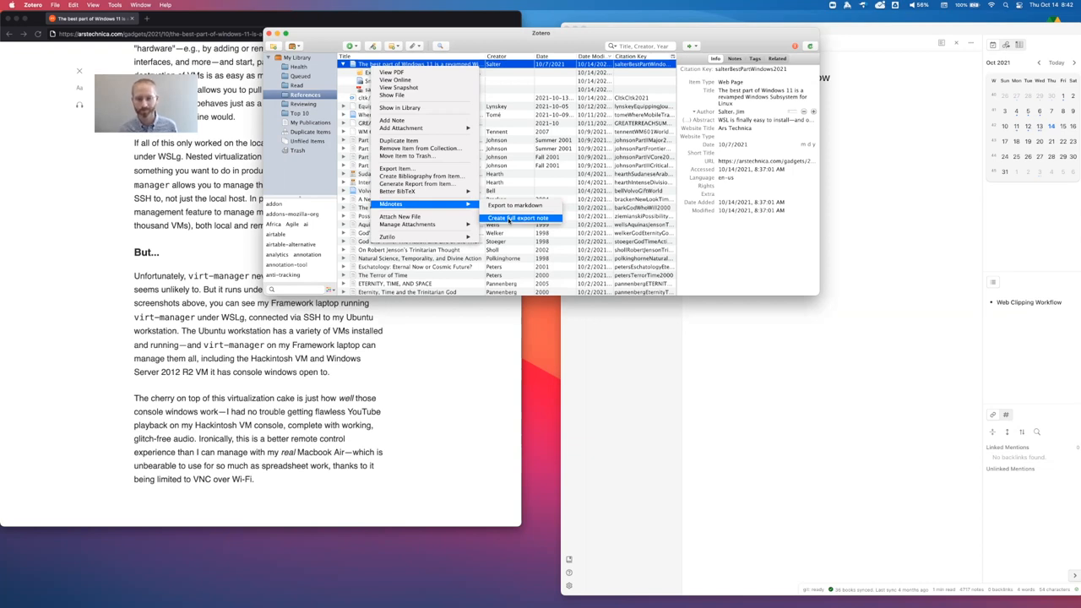
click(518, 218)
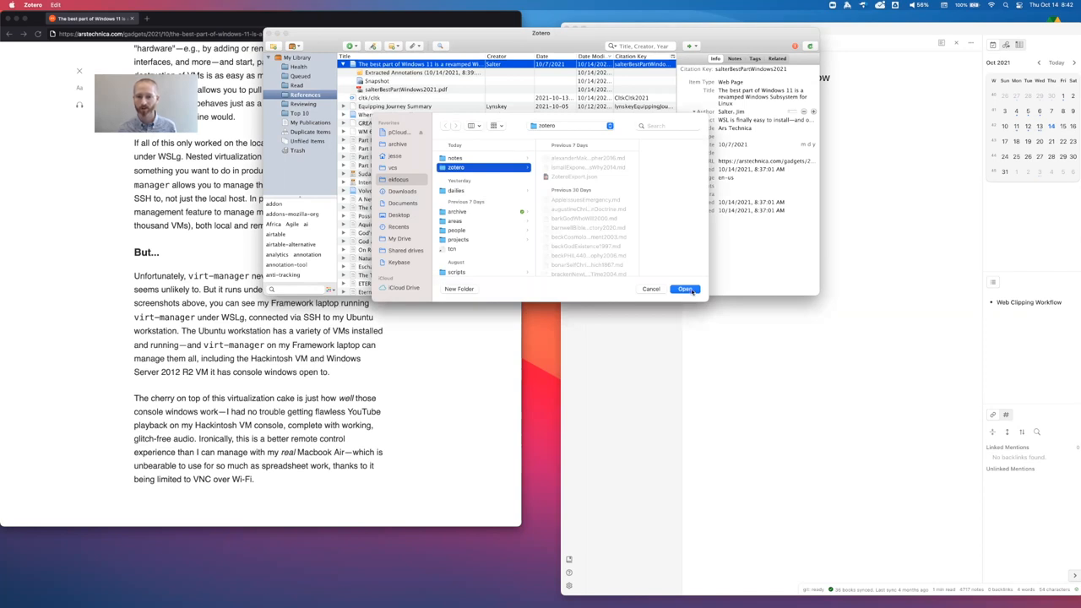
click(684, 288)
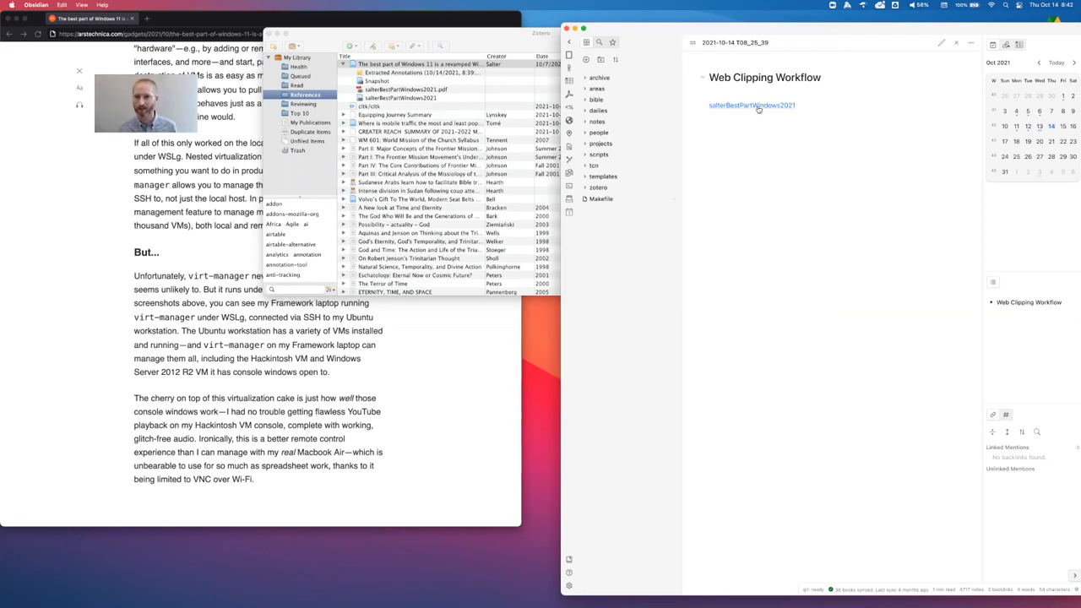
Open the salterBestPartWindows2021 literature note in editing view and review its metadata, abstract and annotations
click(749, 105)
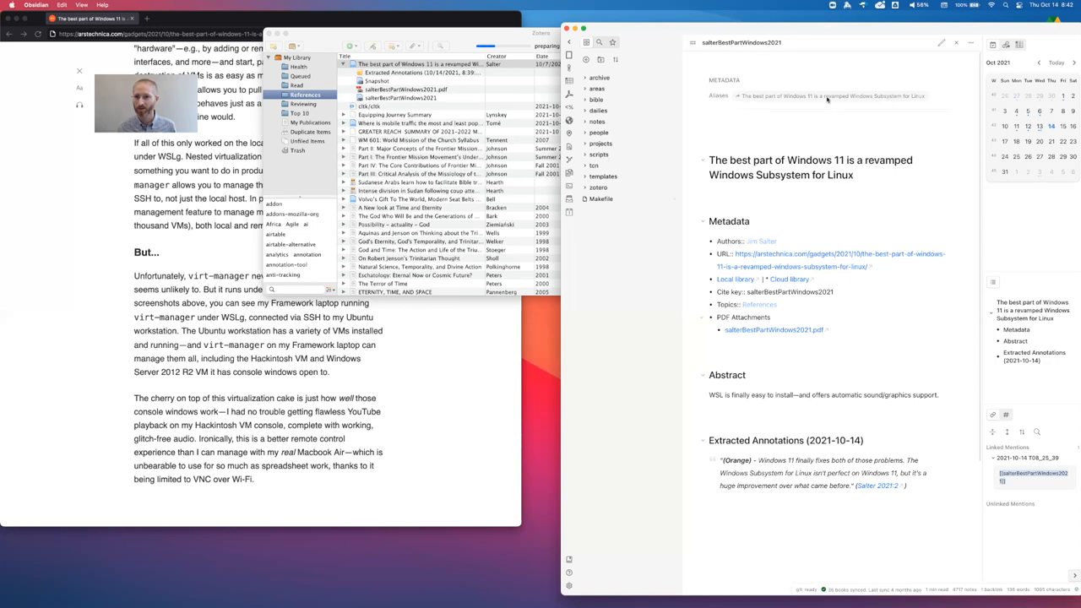
mouse_move(942, 44)
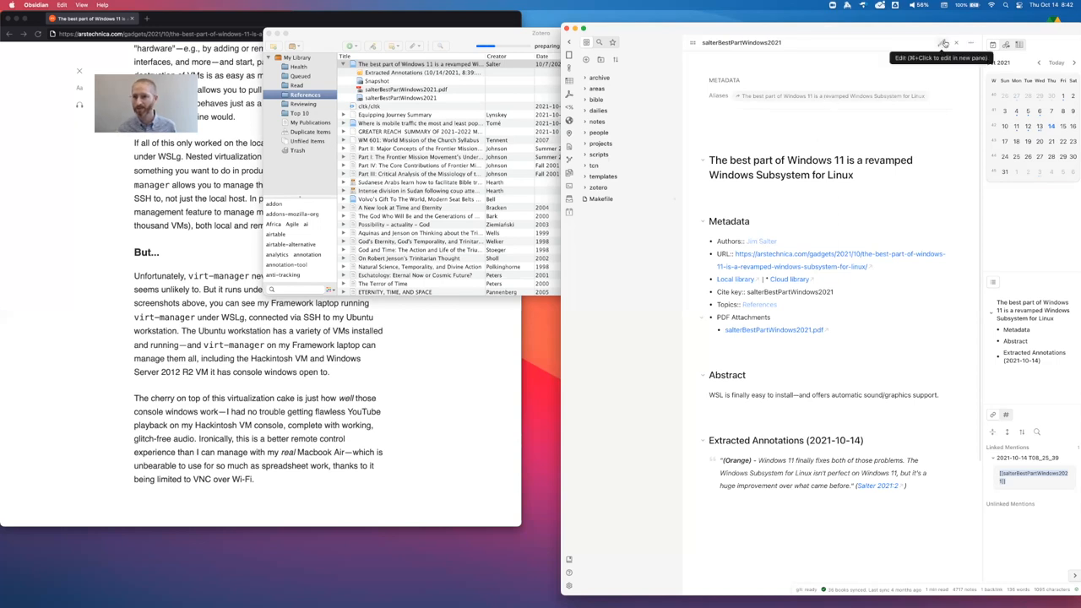
click(943, 44)
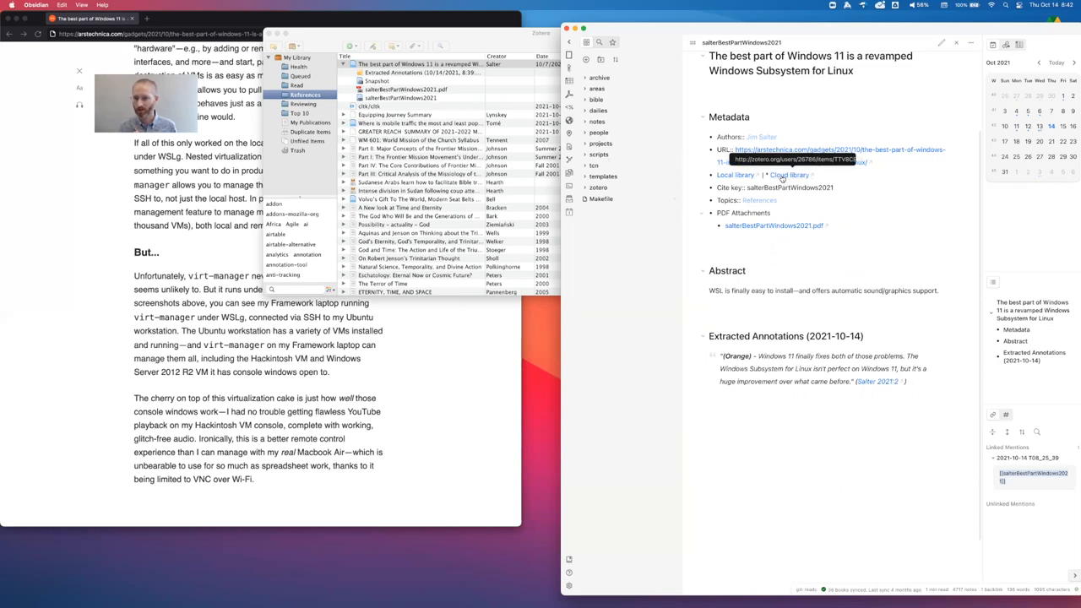
scroll(down, 3)
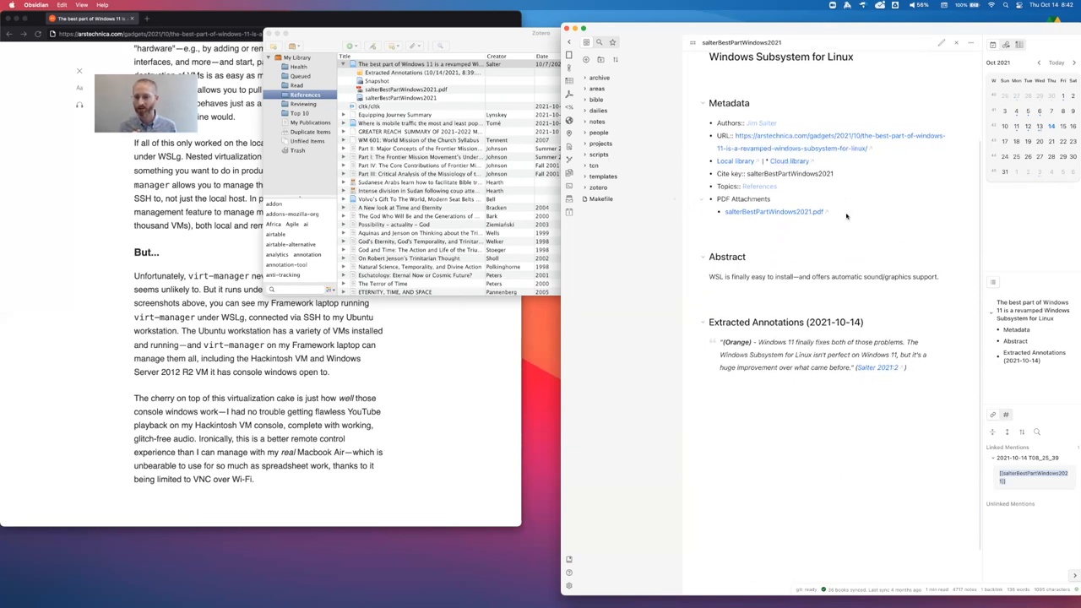